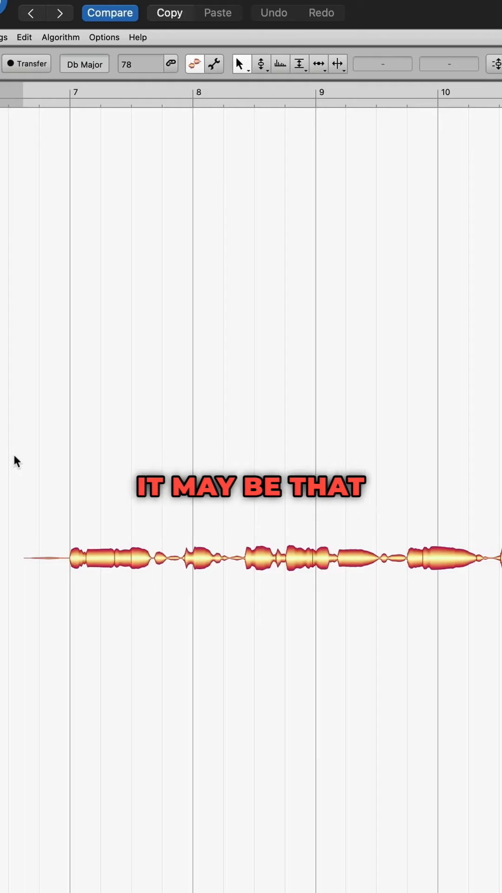
- Switch the detection algorithm from Percussive to Melodic and redetect the vocal
click(62, 37)
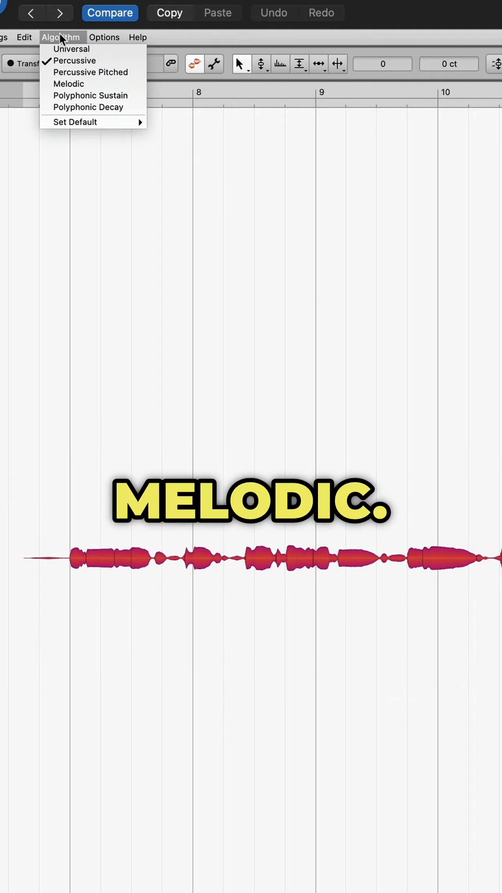
click(68, 84)
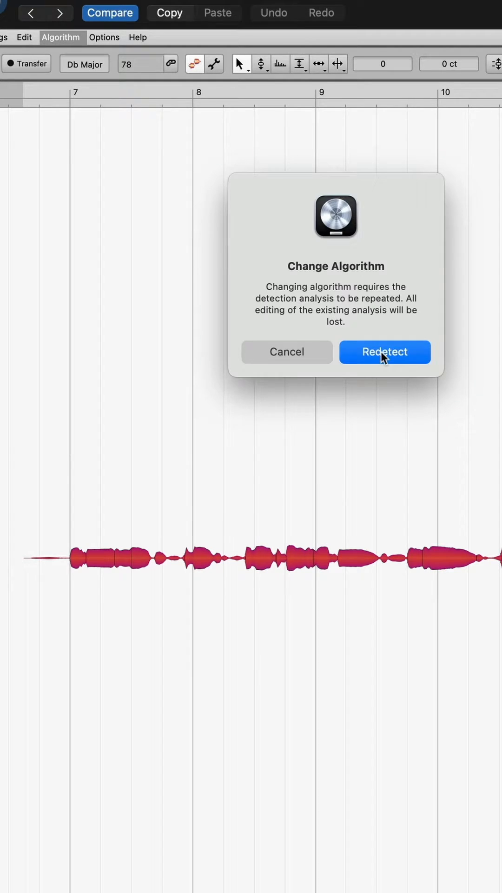
click(384, 352)
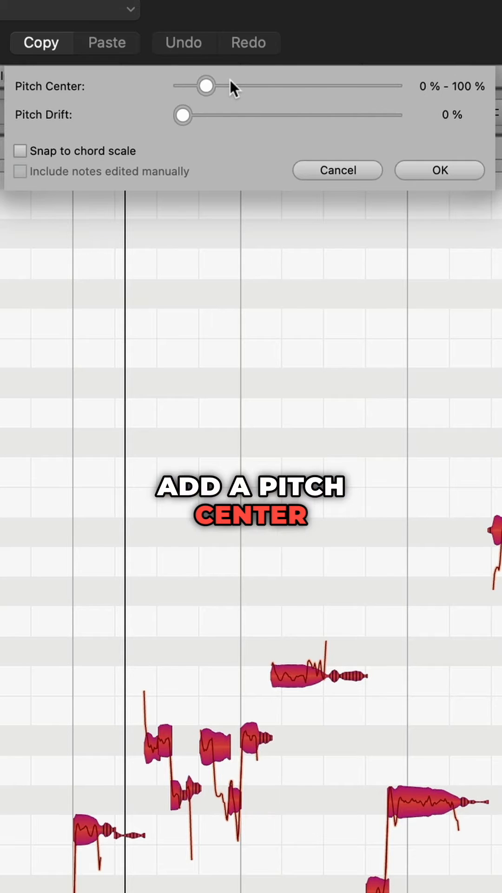
- Drag the Pitch Center slider to 100 % in the Correct Pitch macro
drag(206, 85, 394, 85)
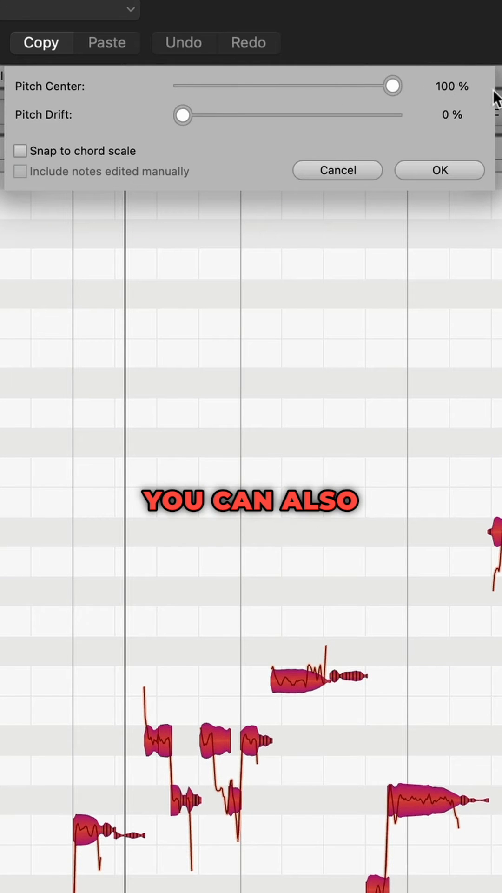